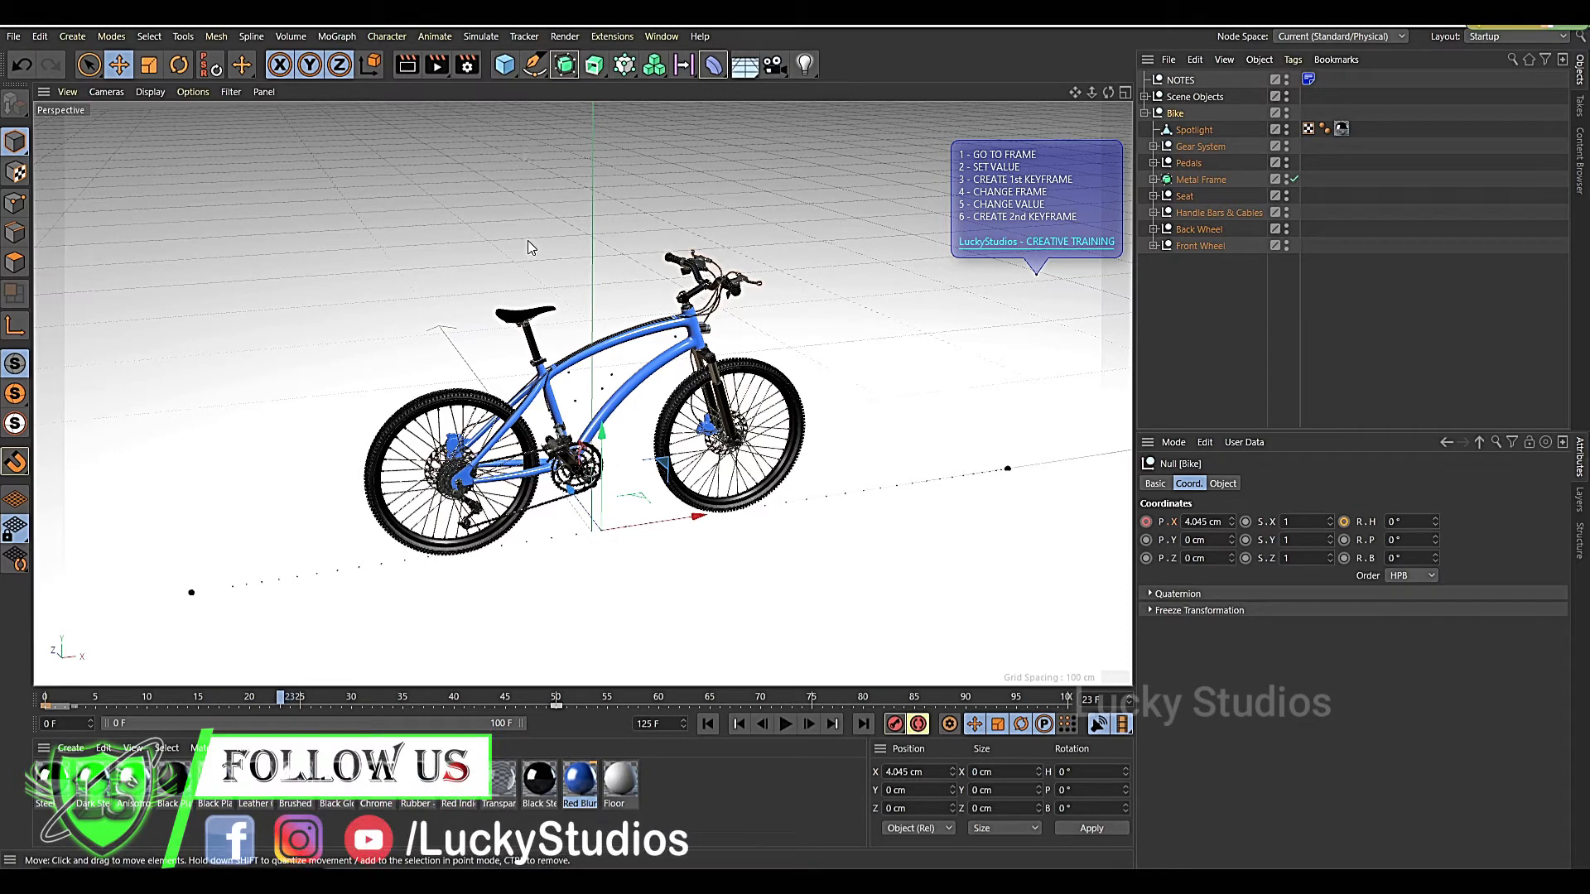
mouse_move(352, 547)
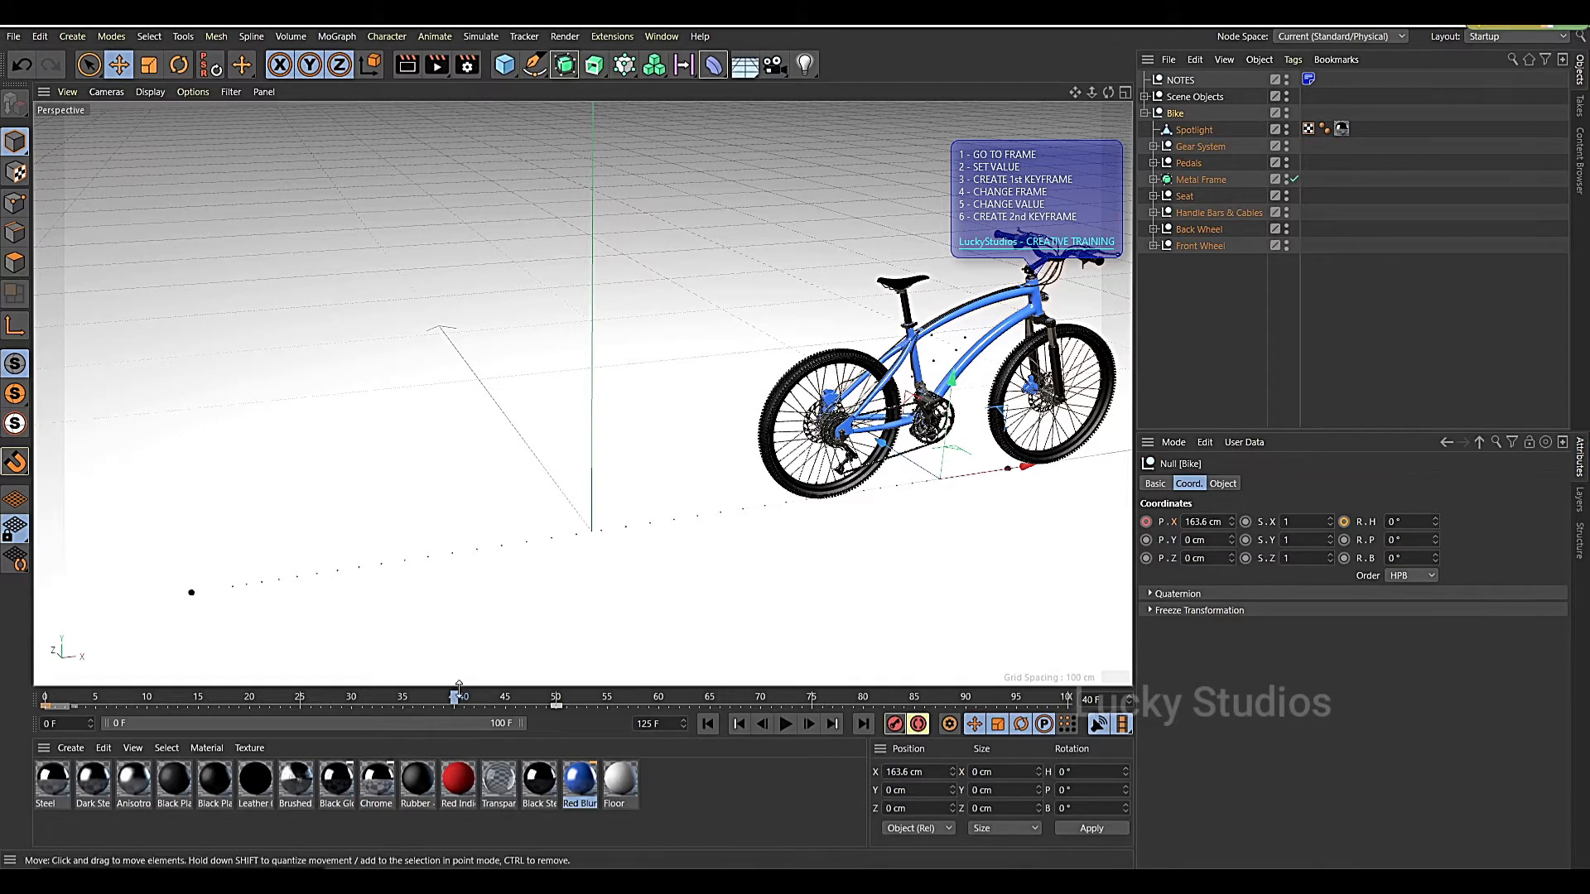
- Scrub the timeline back and forth to watch the bike slide along its path
left_click_drag(457, 696, 290, 696)
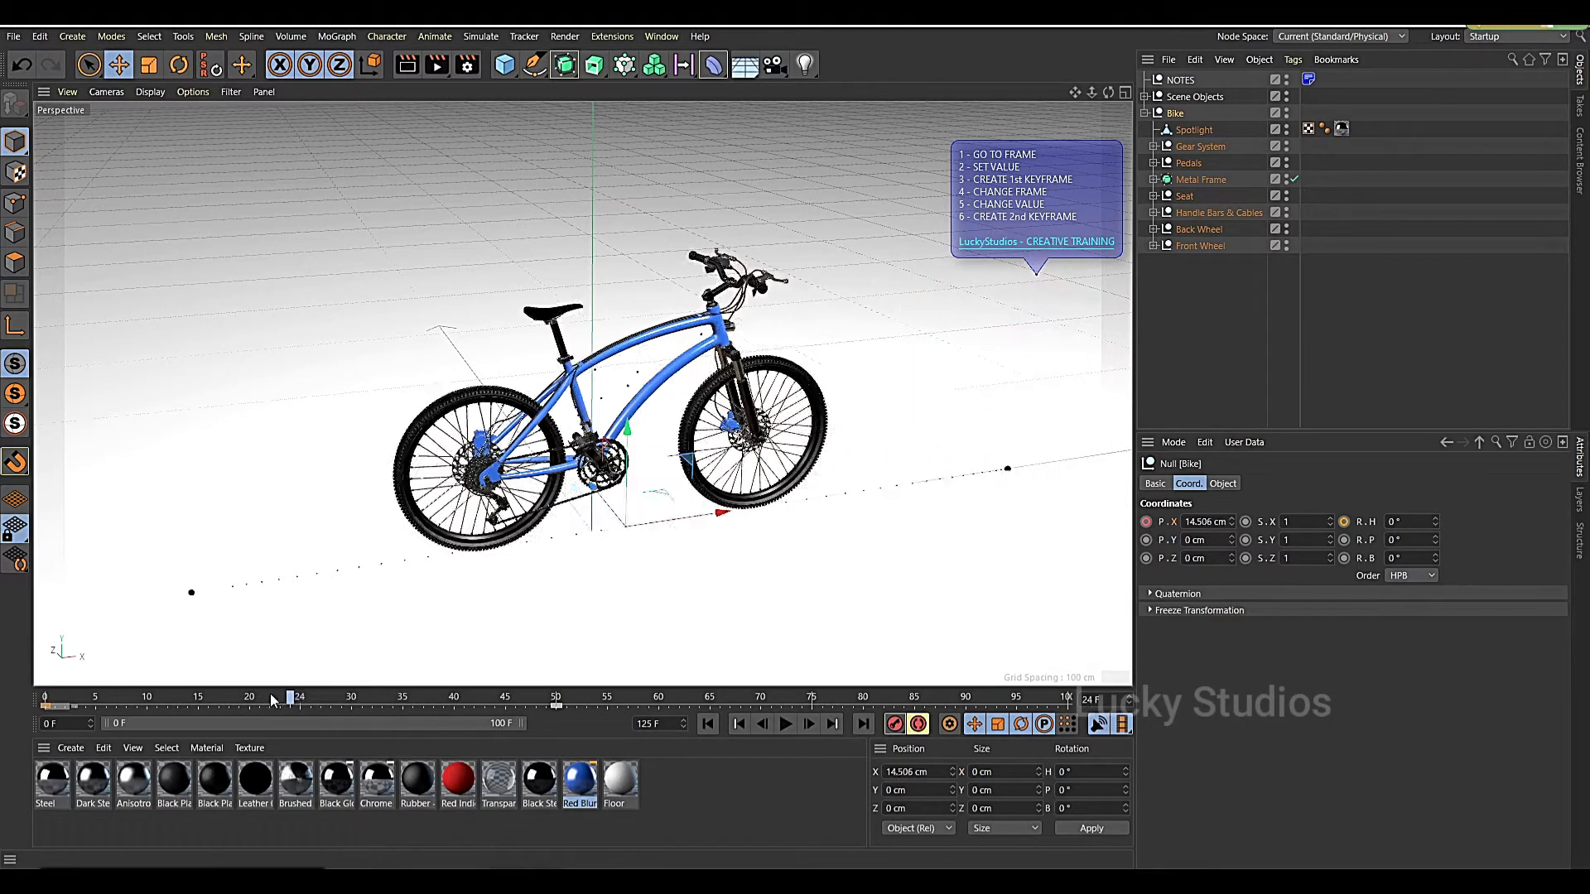
left_click_drag(288, 695, 246, 695)
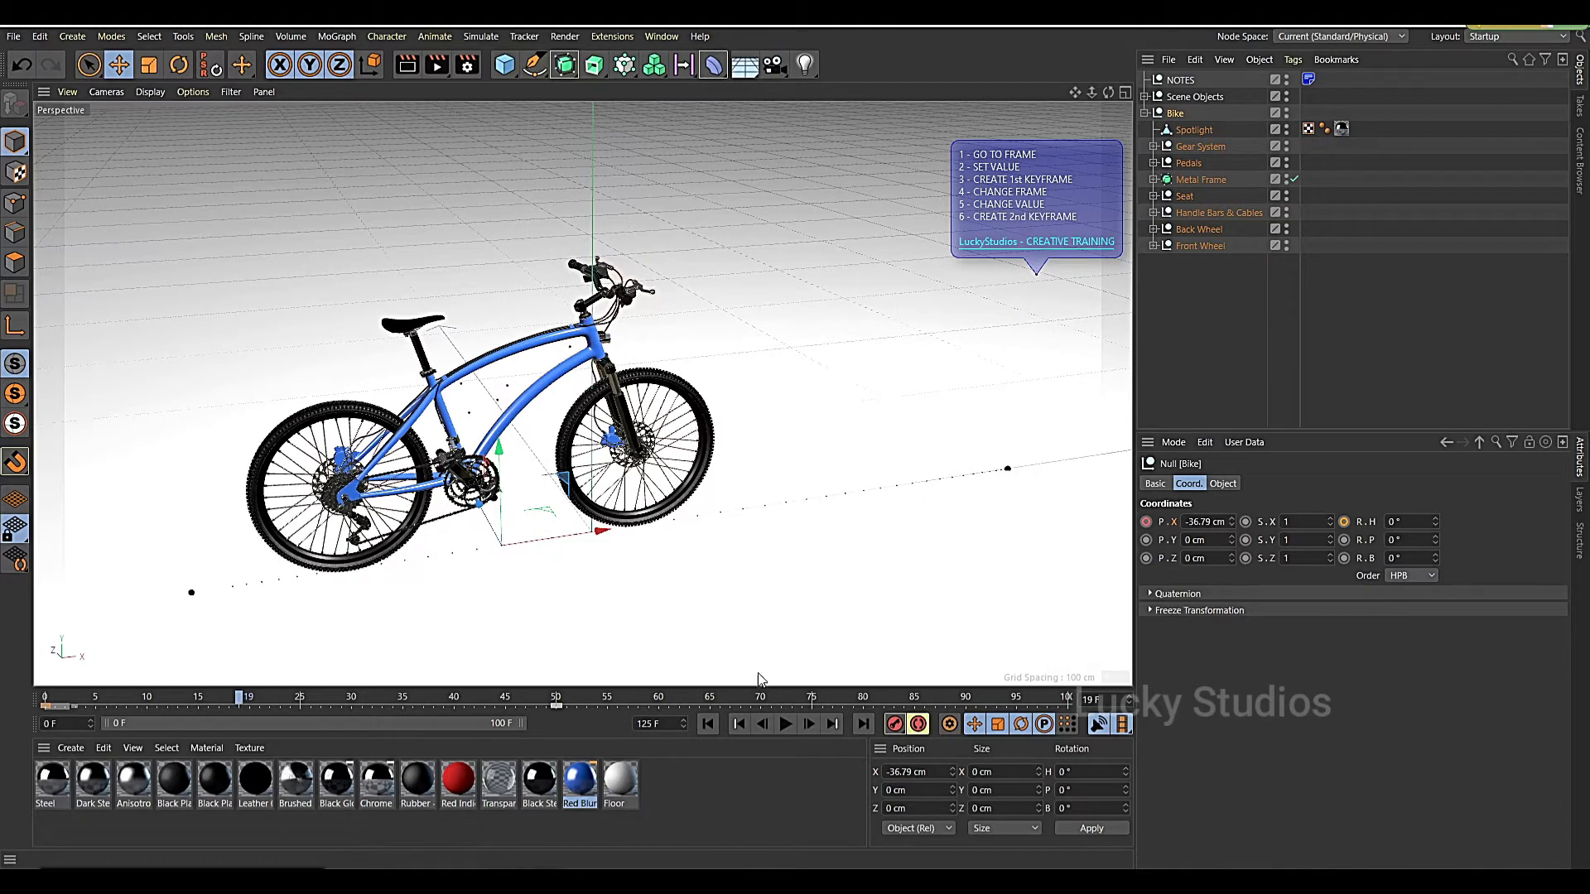
mouse_move(1021, 166)
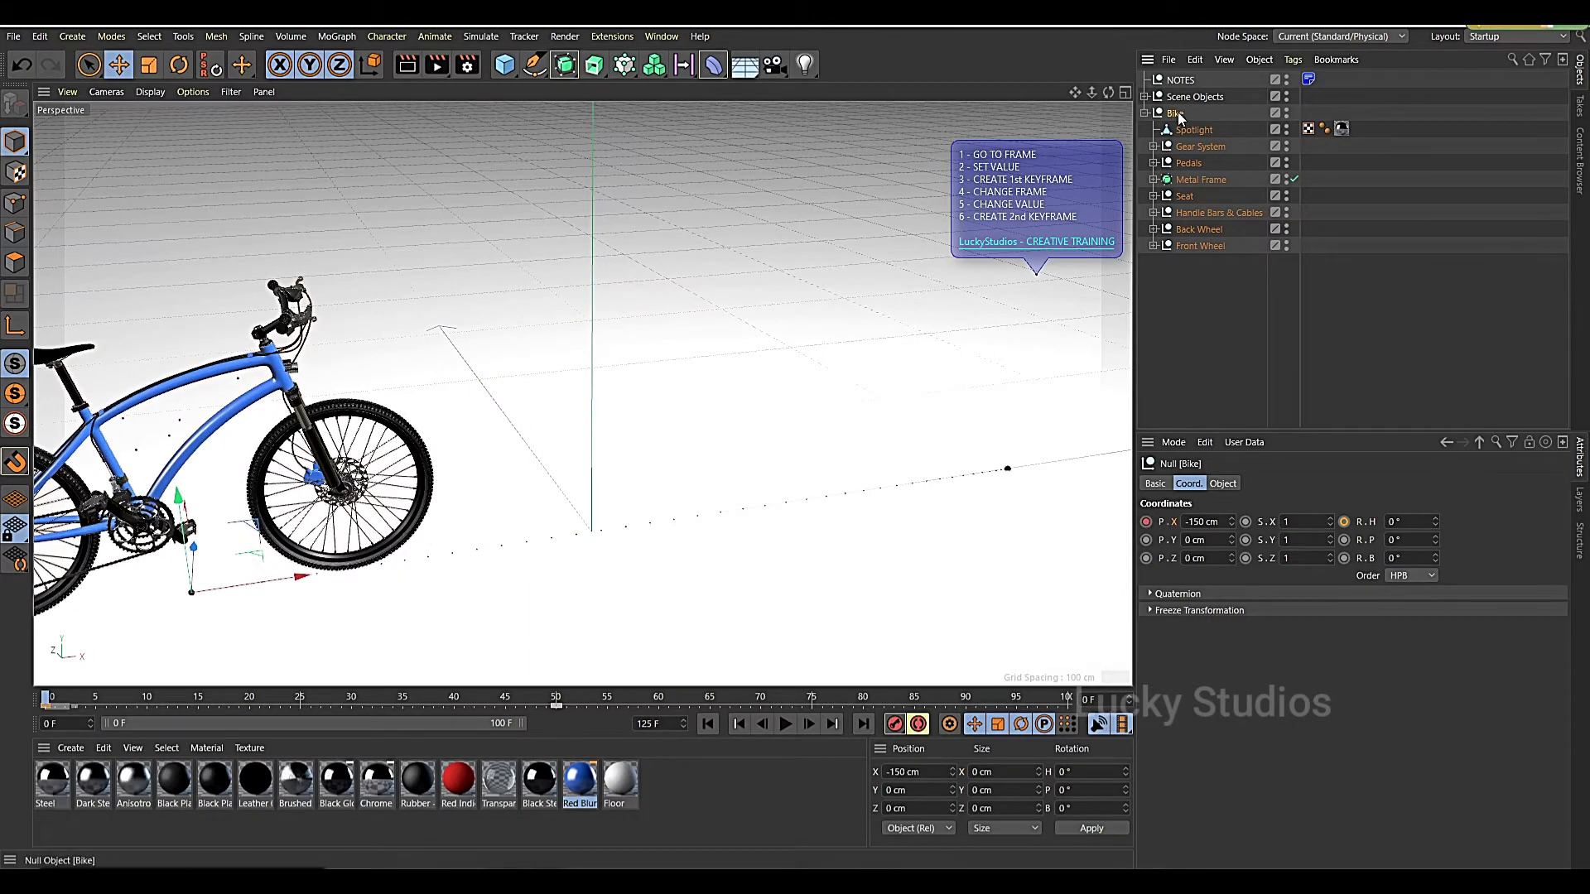
- Select Pedals, keyframe R.P at 29.59° on frame 50, and play the animation
left_click(1188, 162)
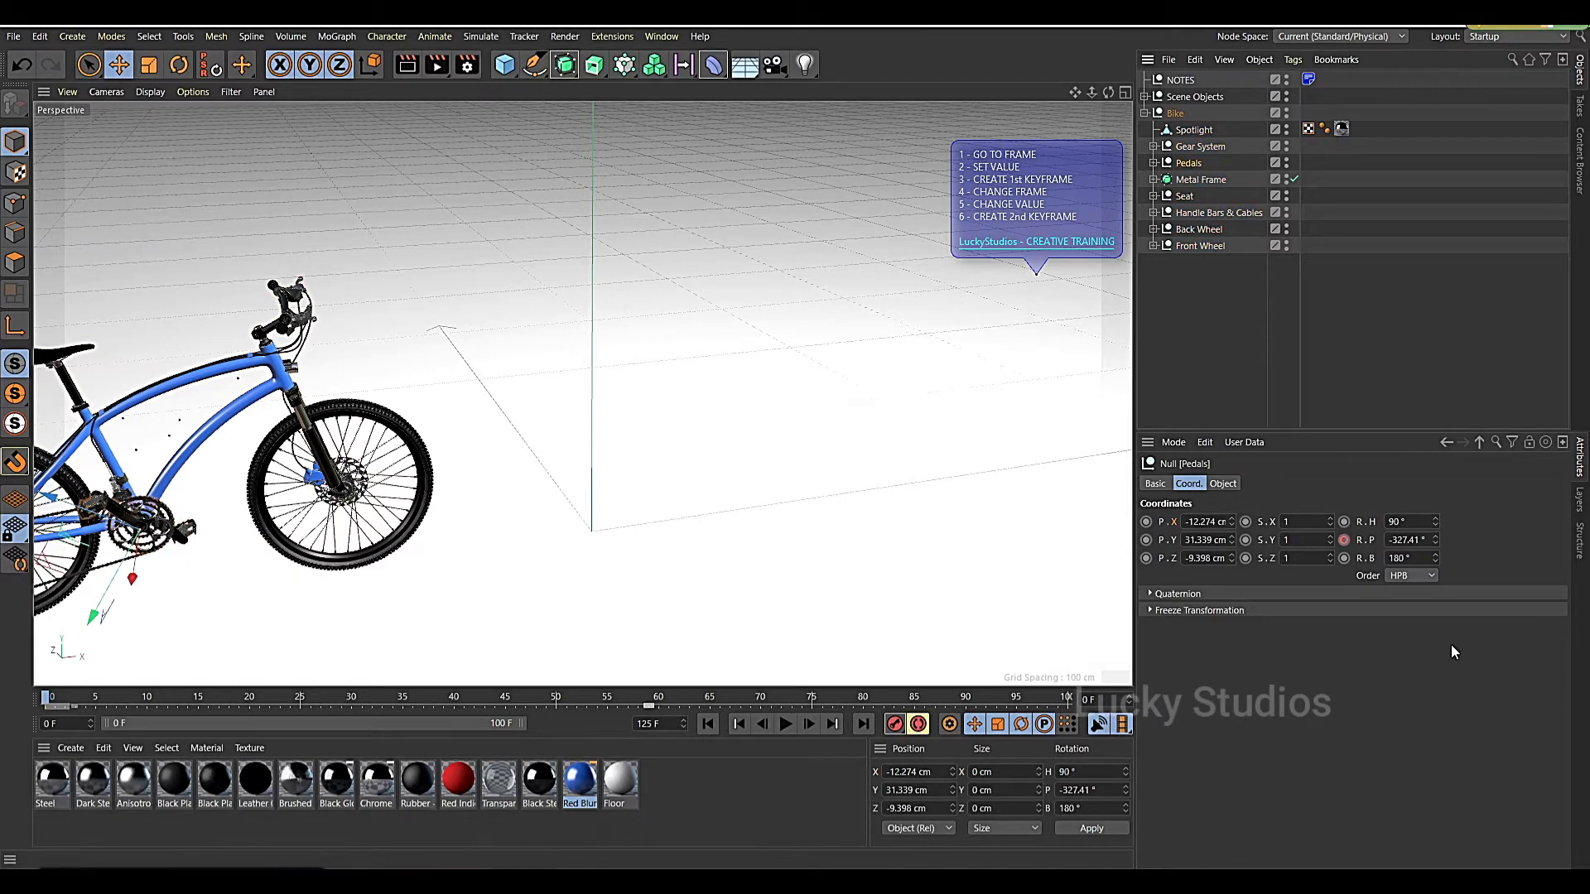
mouse_move(1359, 555)
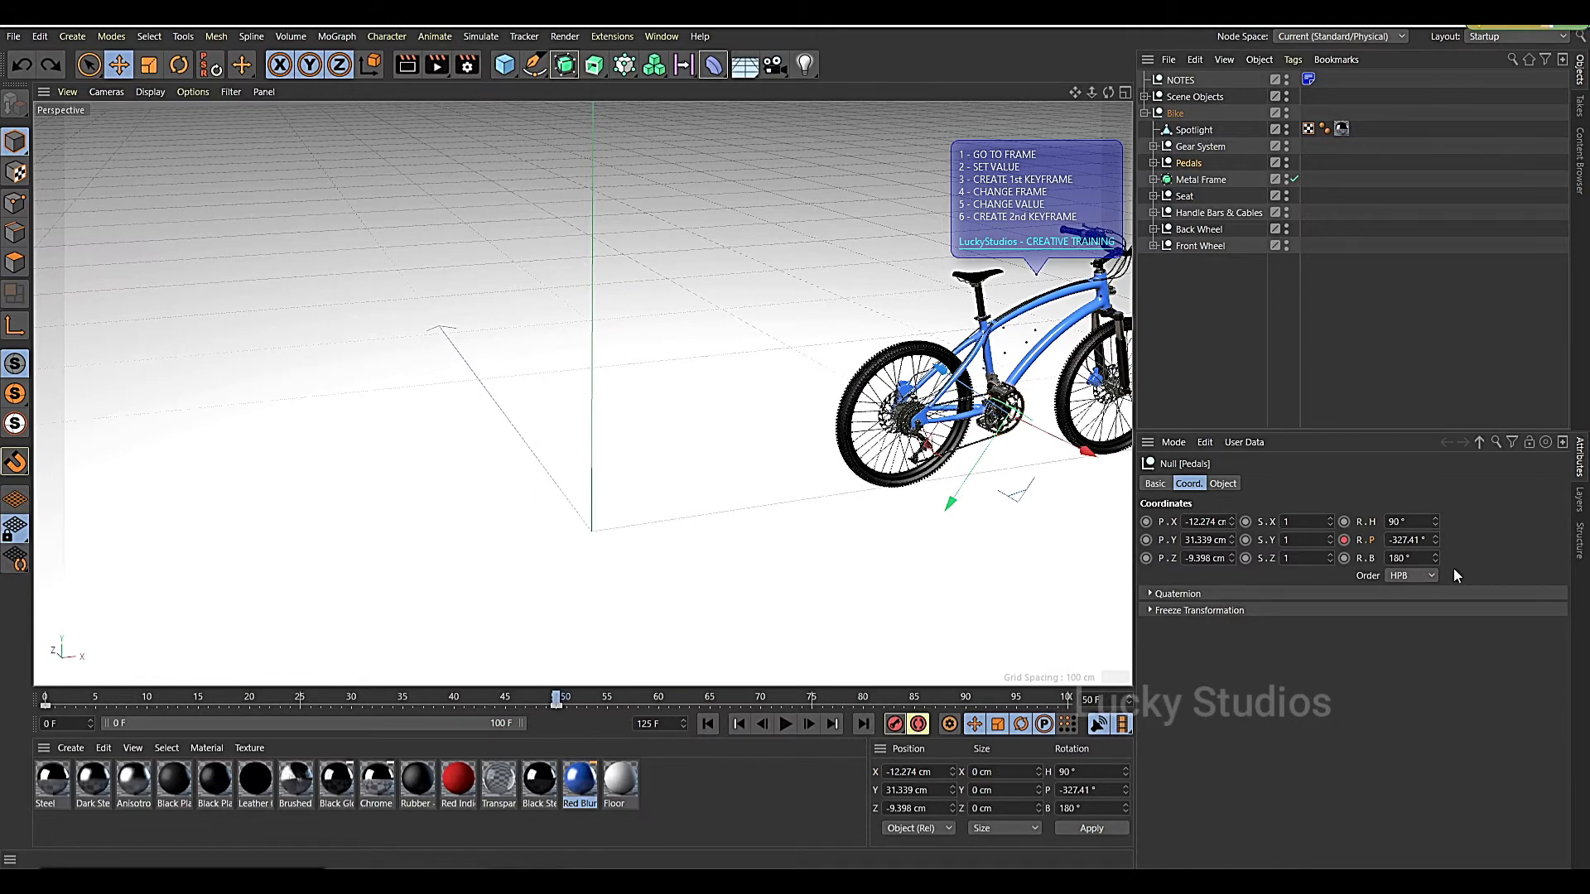
mouse_move(1437, 543)
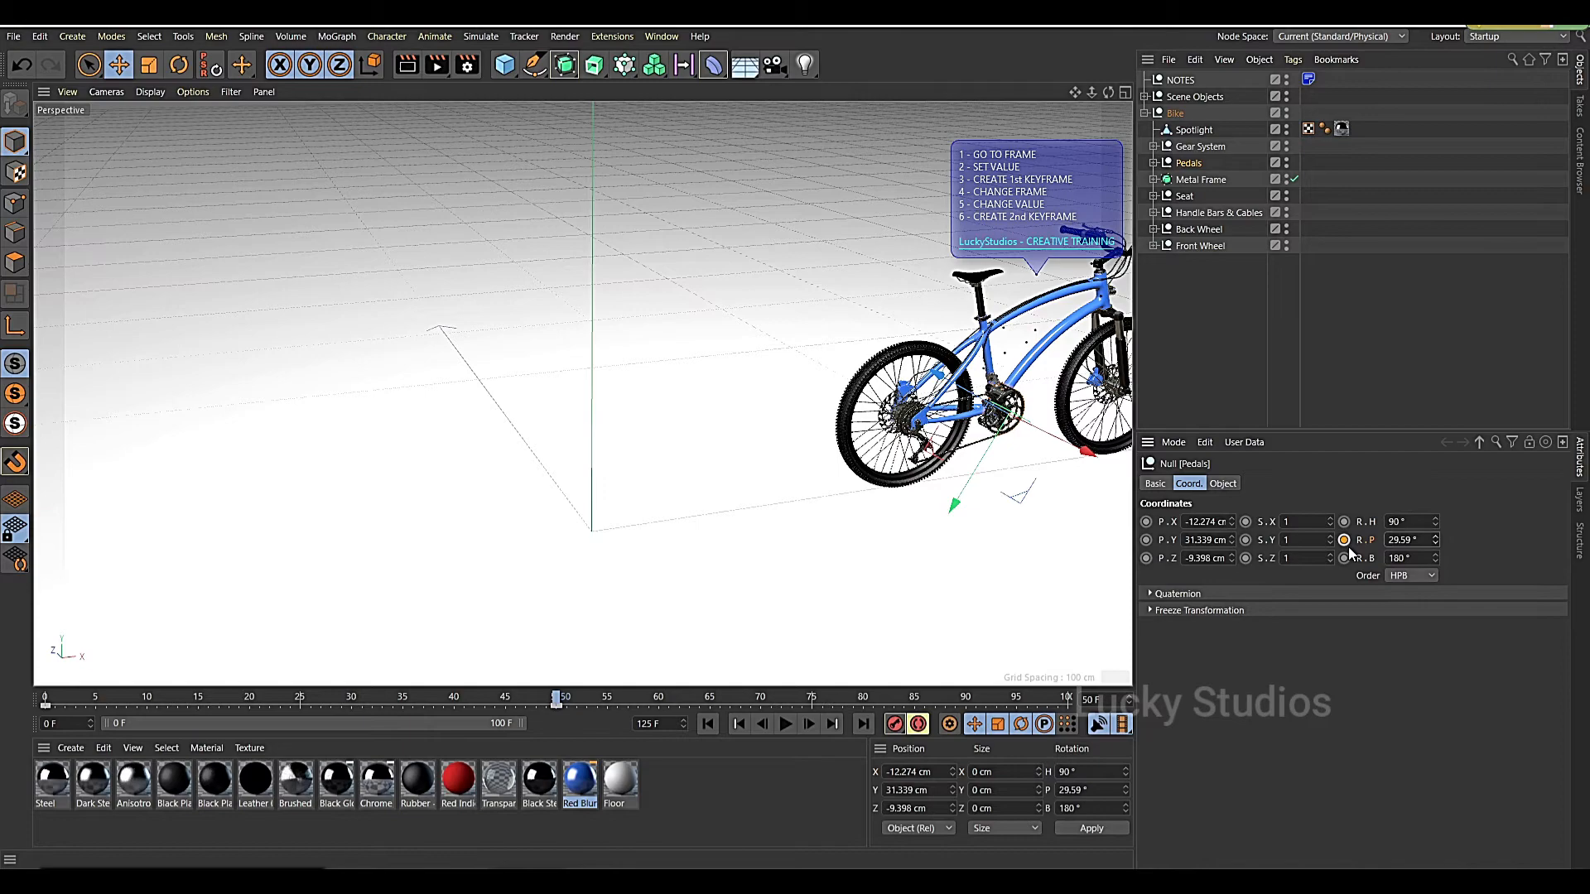
left_click(1343, 539)
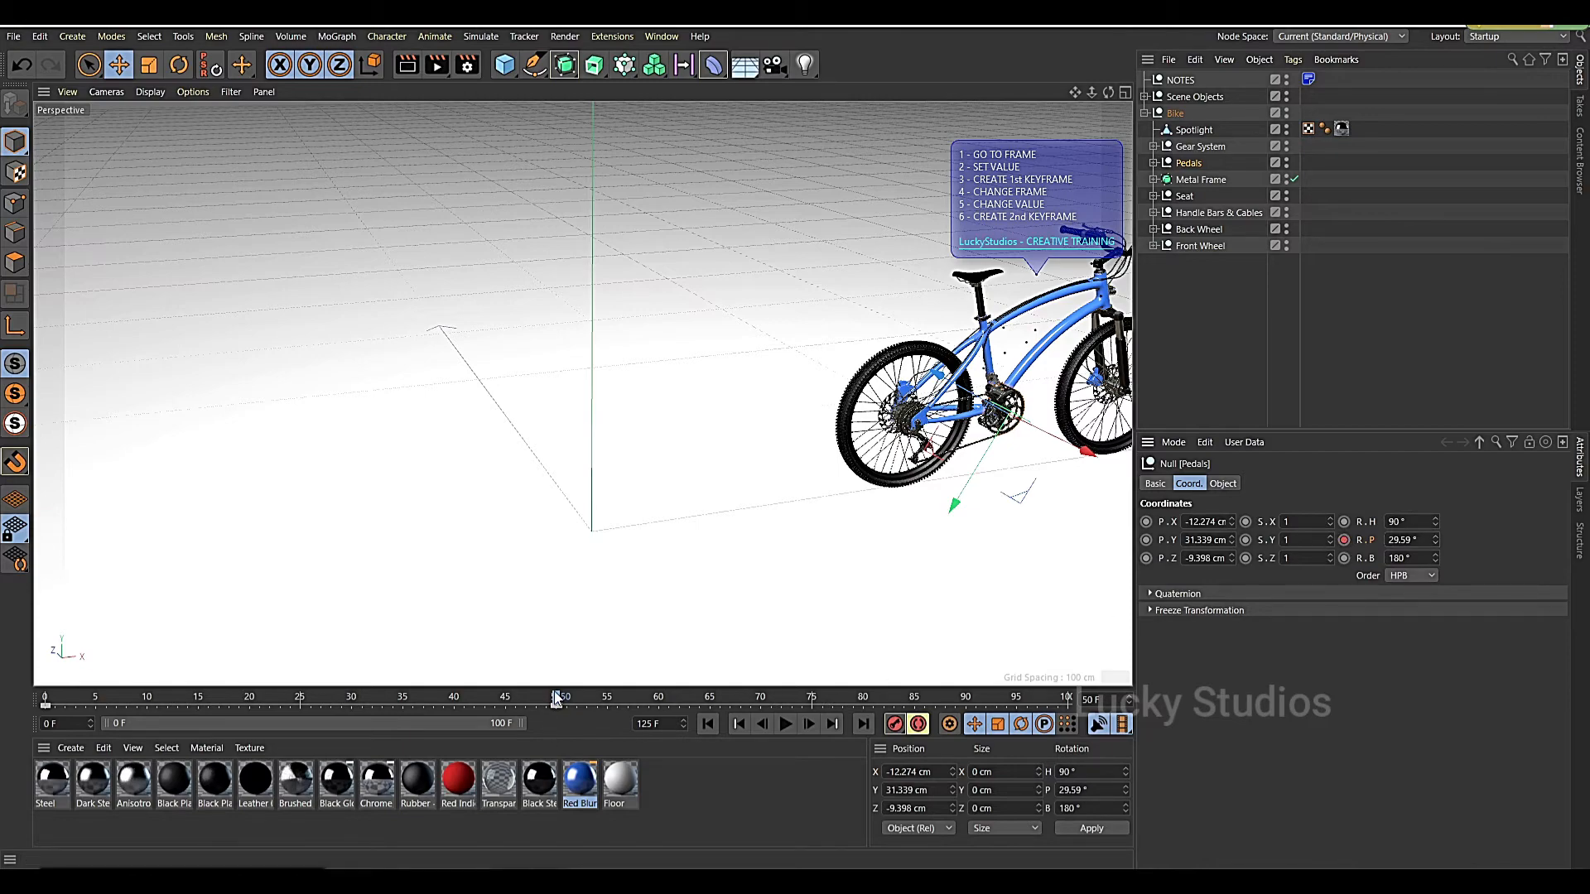
left_click(785, 723)
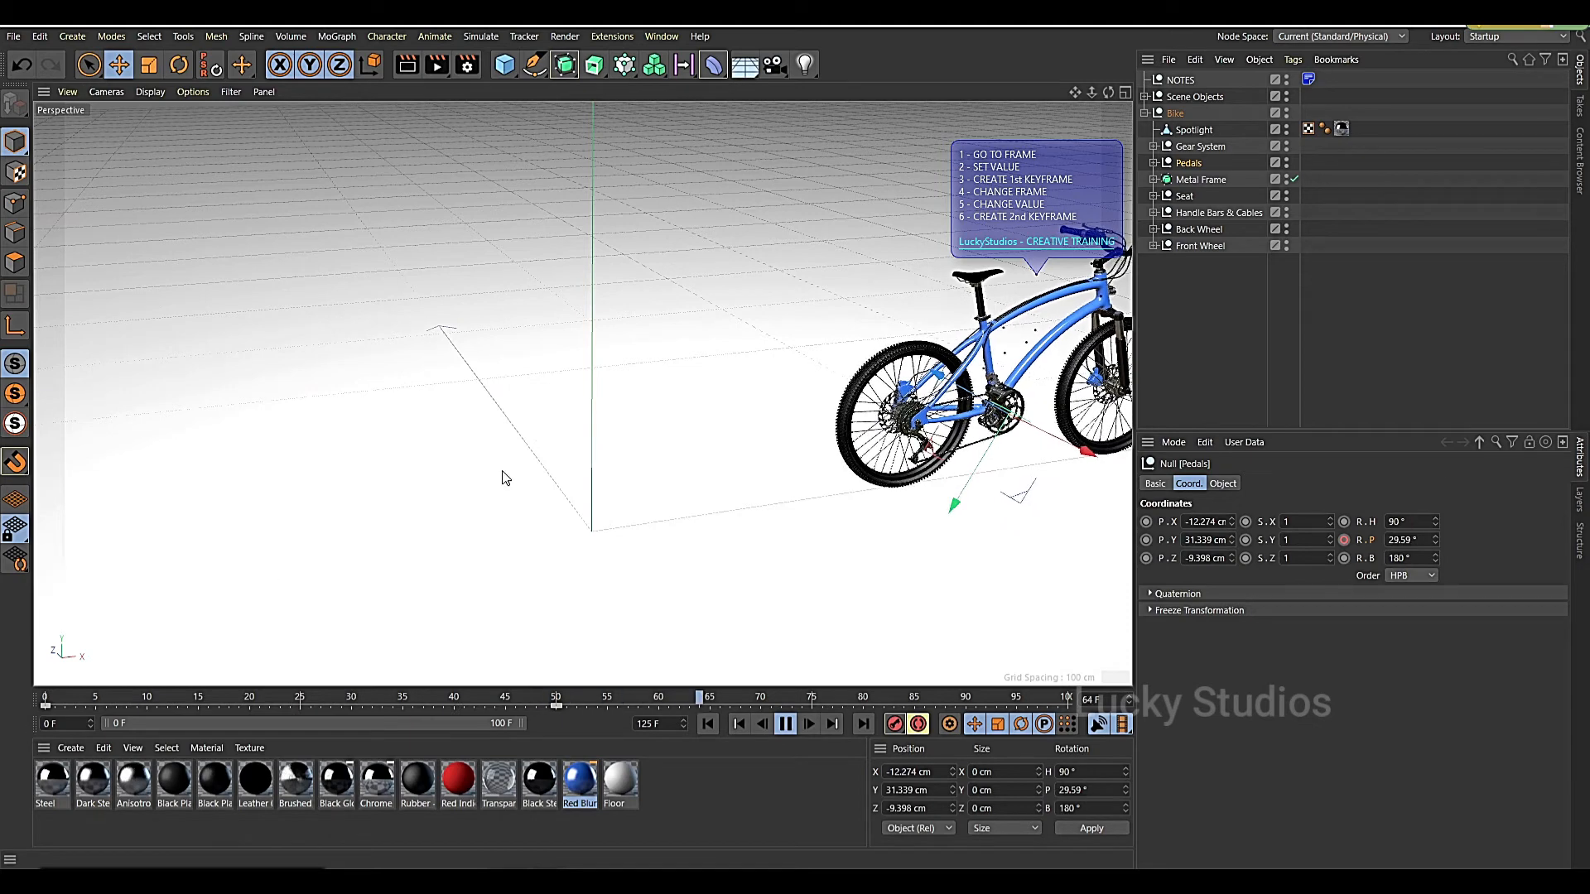
- Stop playback at frame 22 with the pedals mid-rotation
left_click(784, 723)
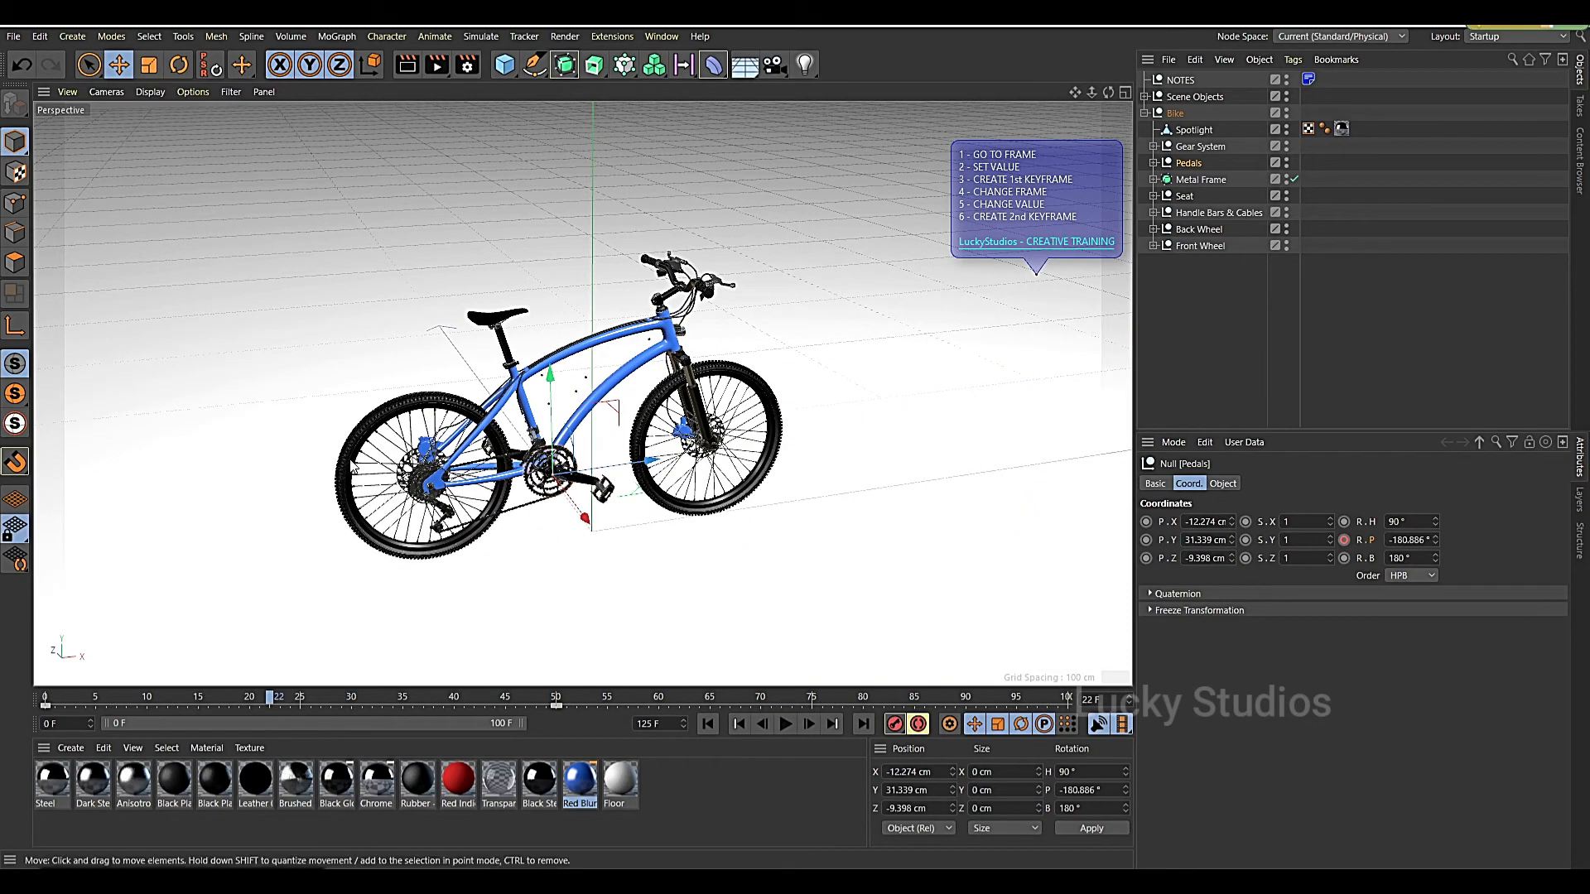
mouse_move(745, 385)
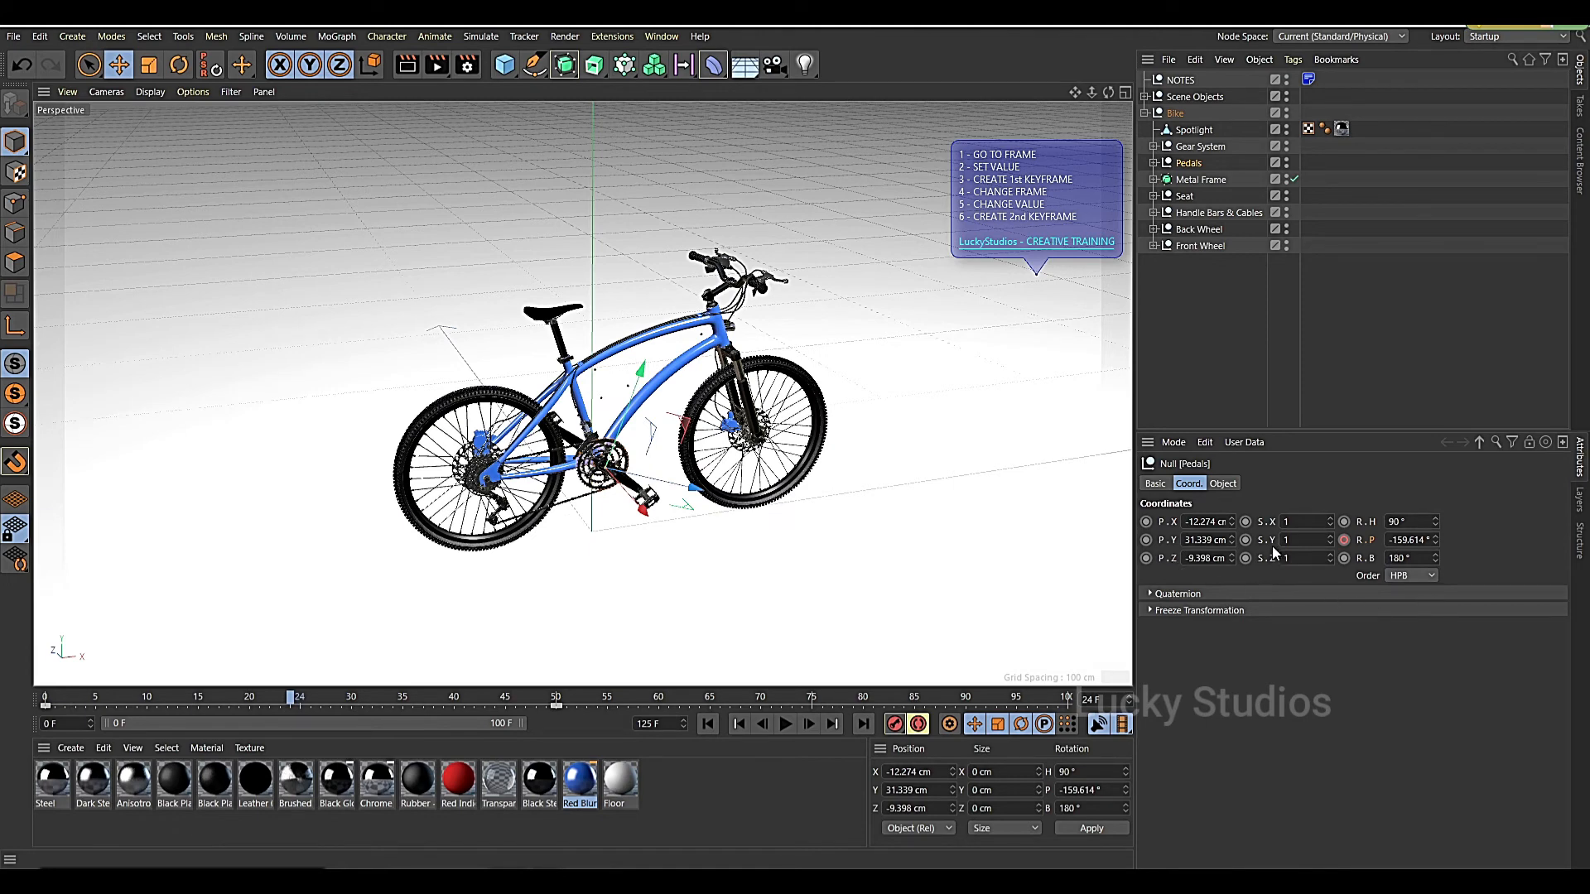
mouse_move(1269, 573)
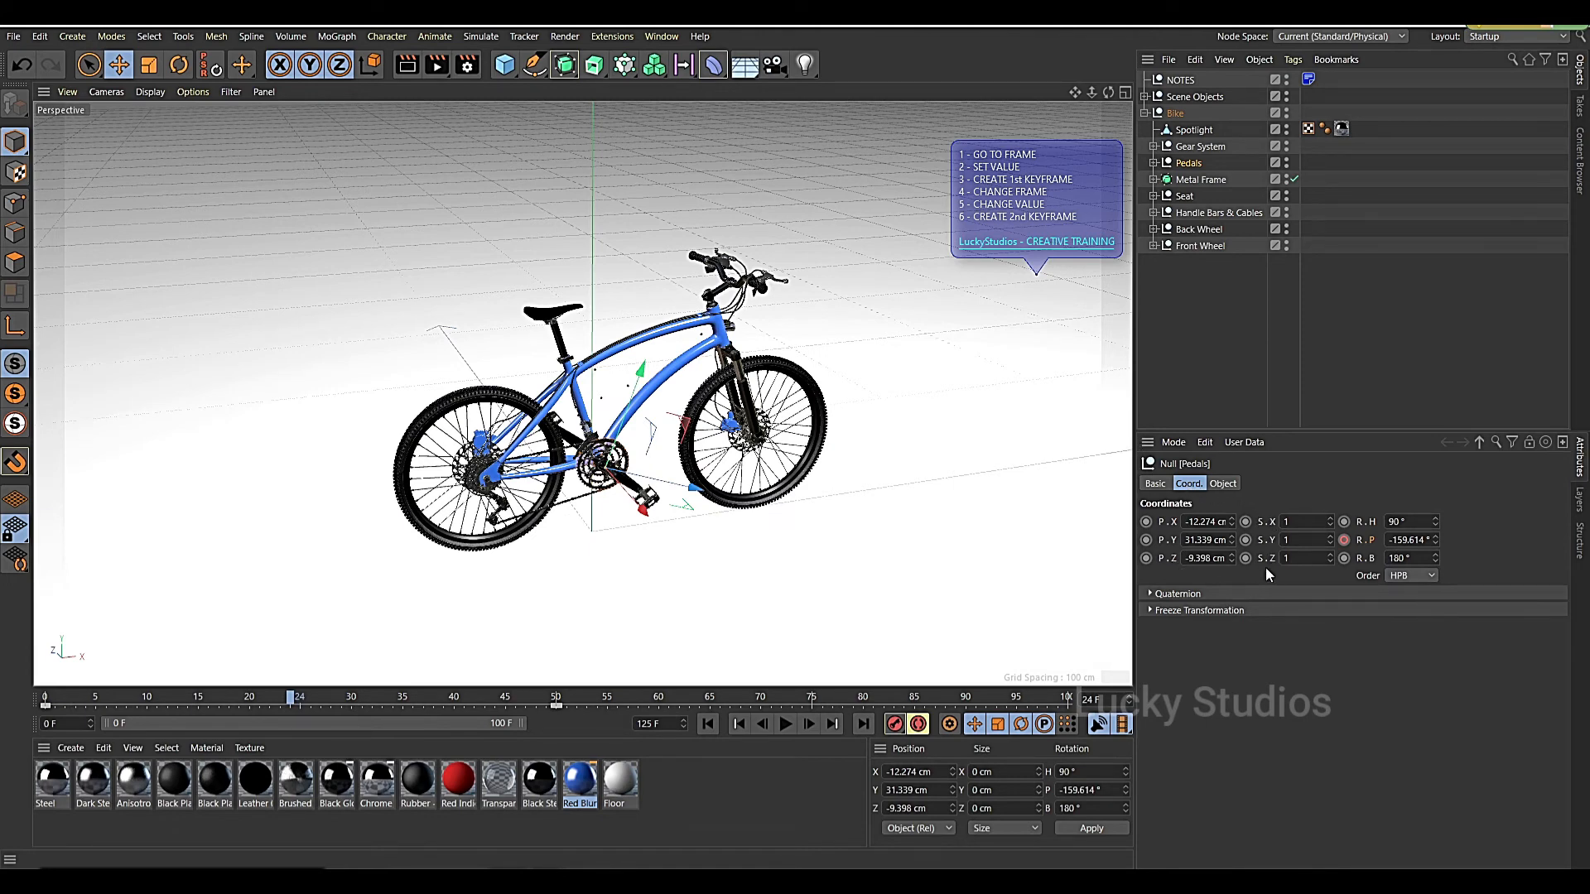
mouse_move(1260, 576)
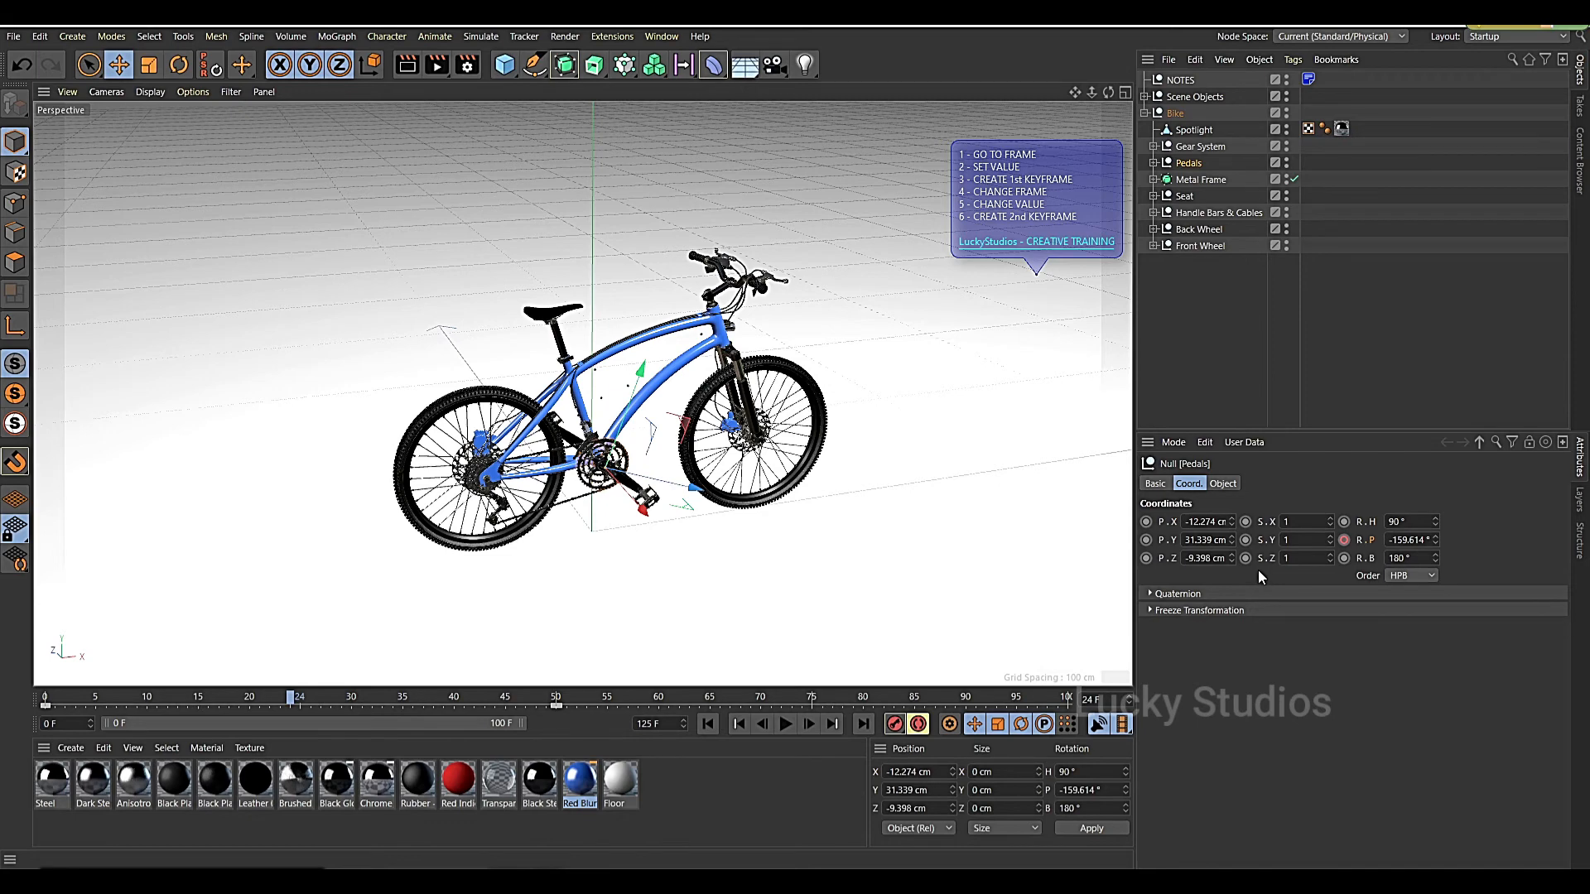
mouse_move(667, 667)
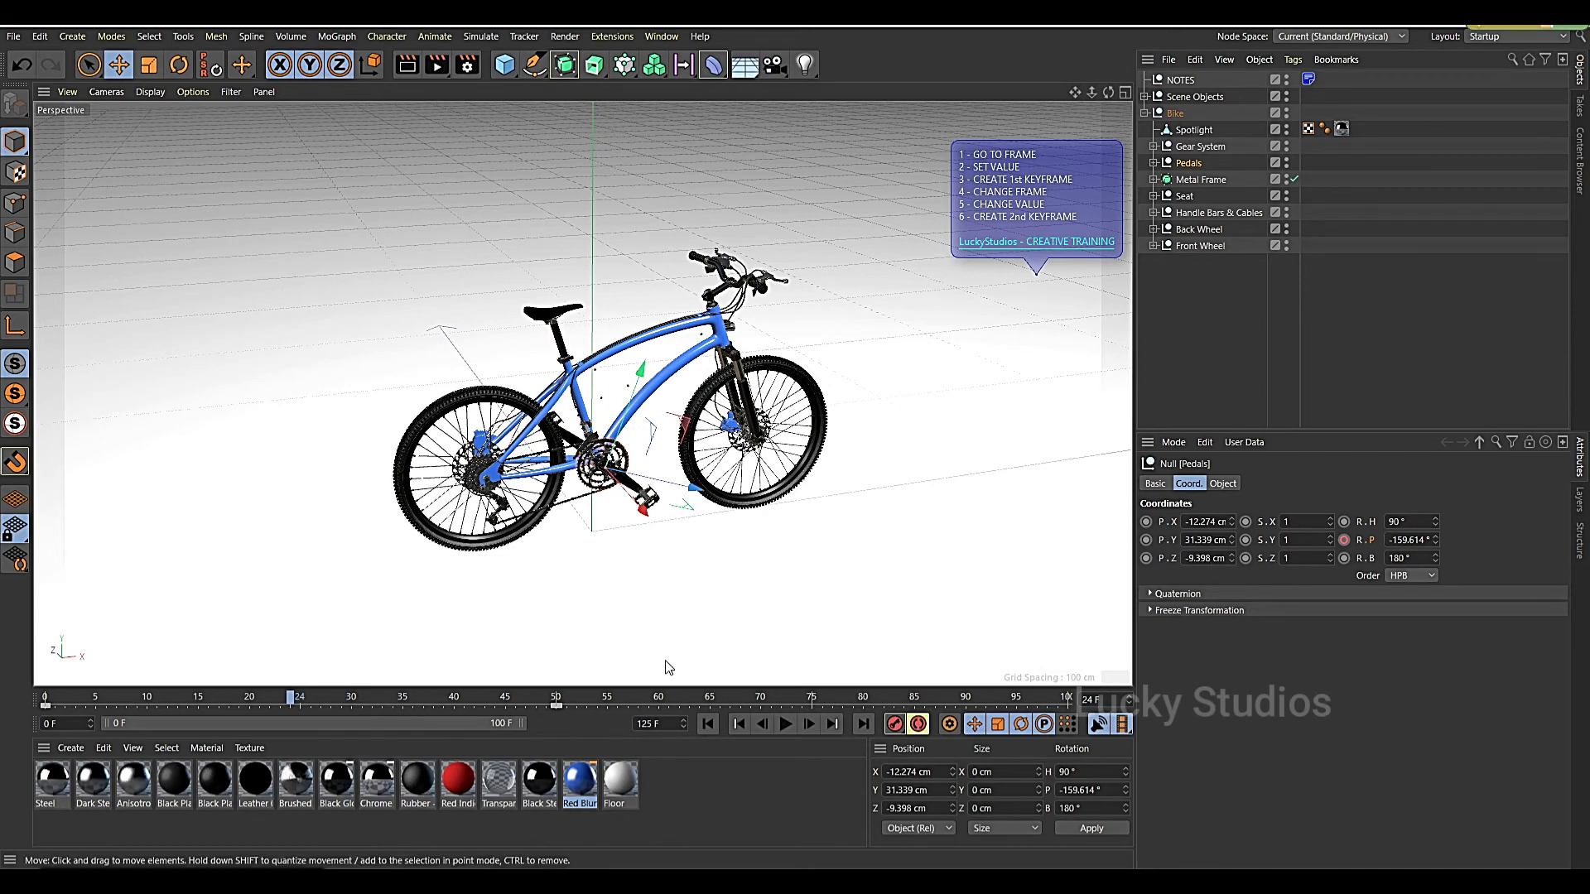
mouse_move(659, 660)
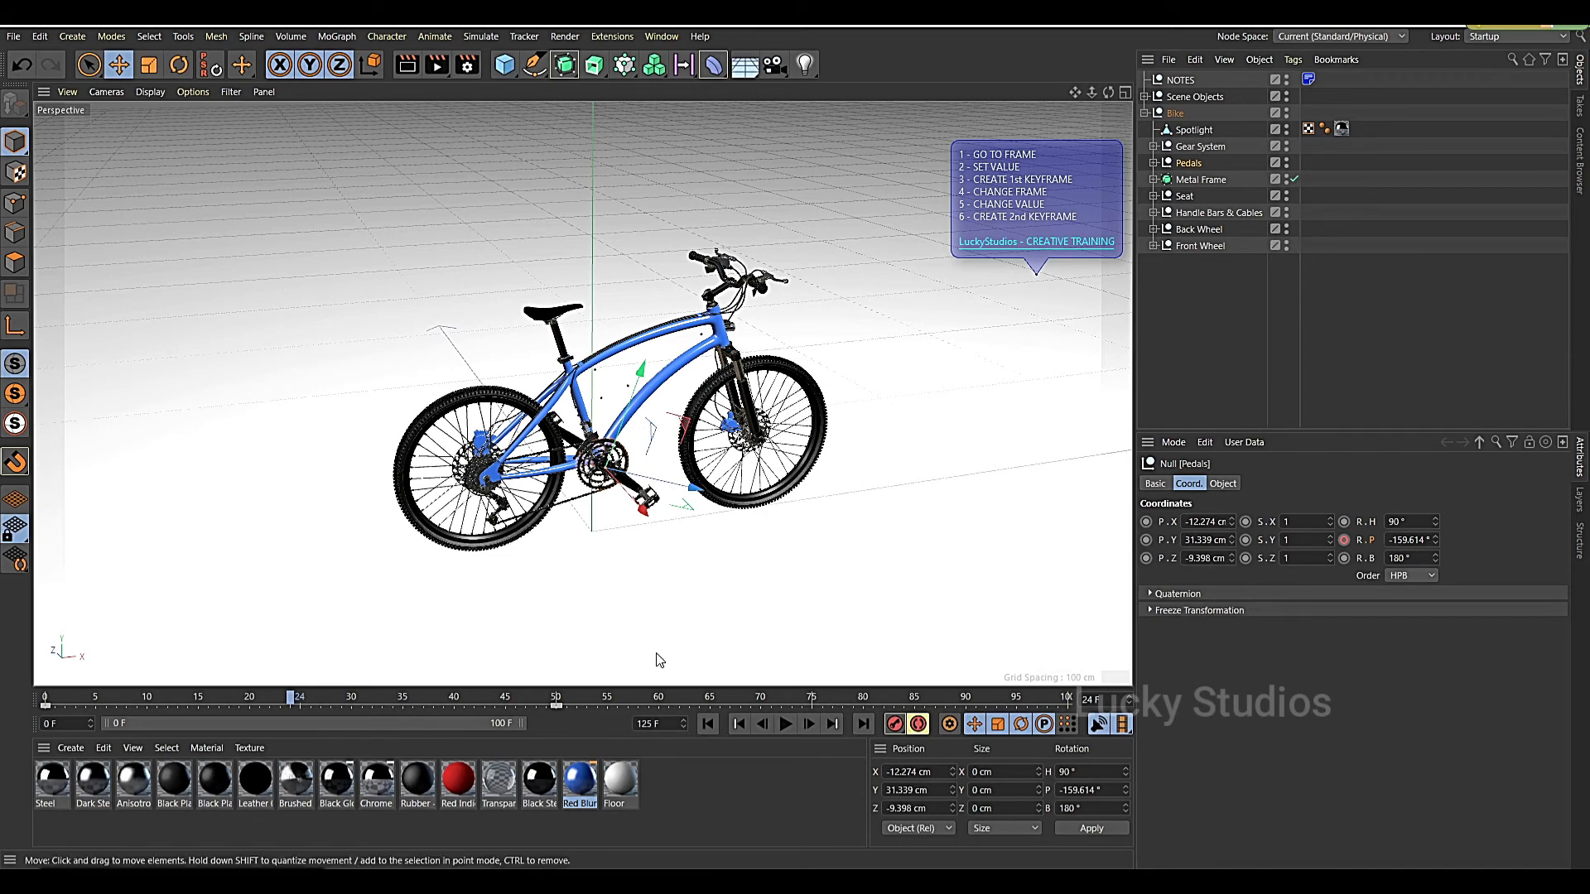